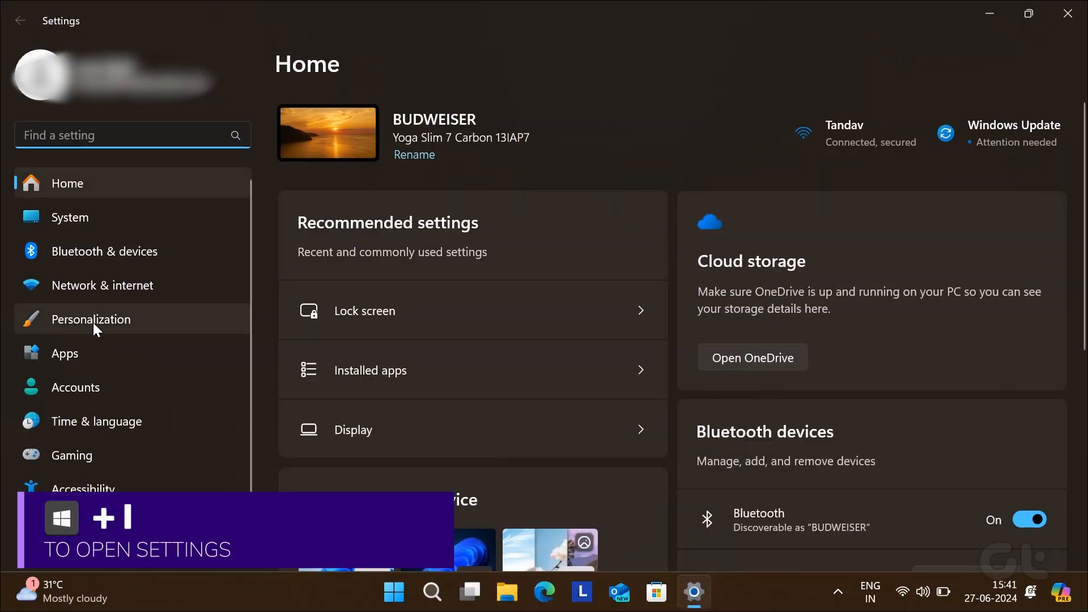
- Go to Personalization in Settings and scroll down toward Lock screen
left_click(91, 319)
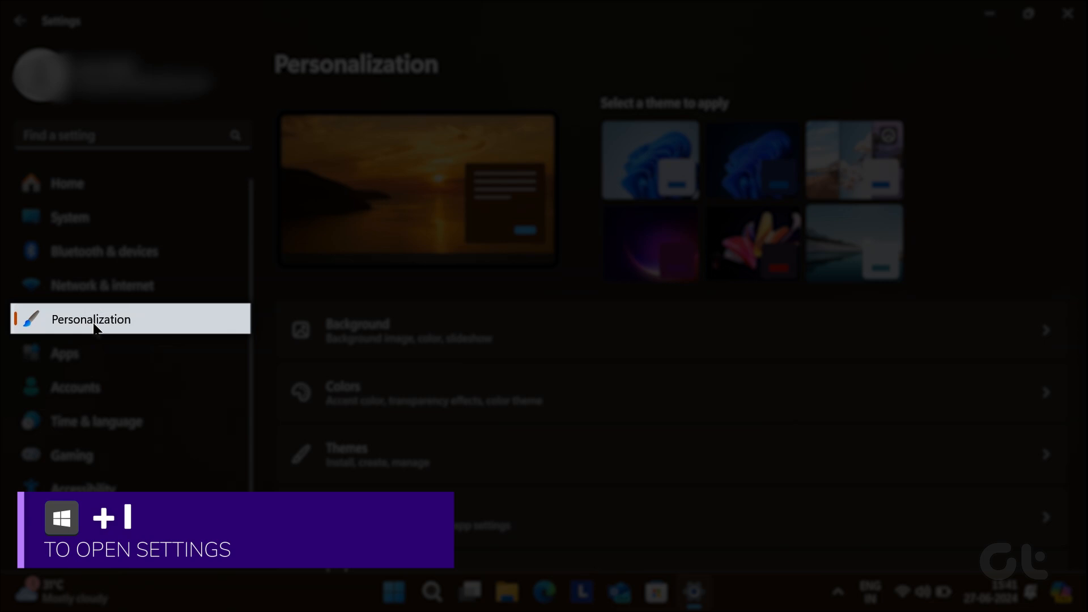
scroll("down", 3)
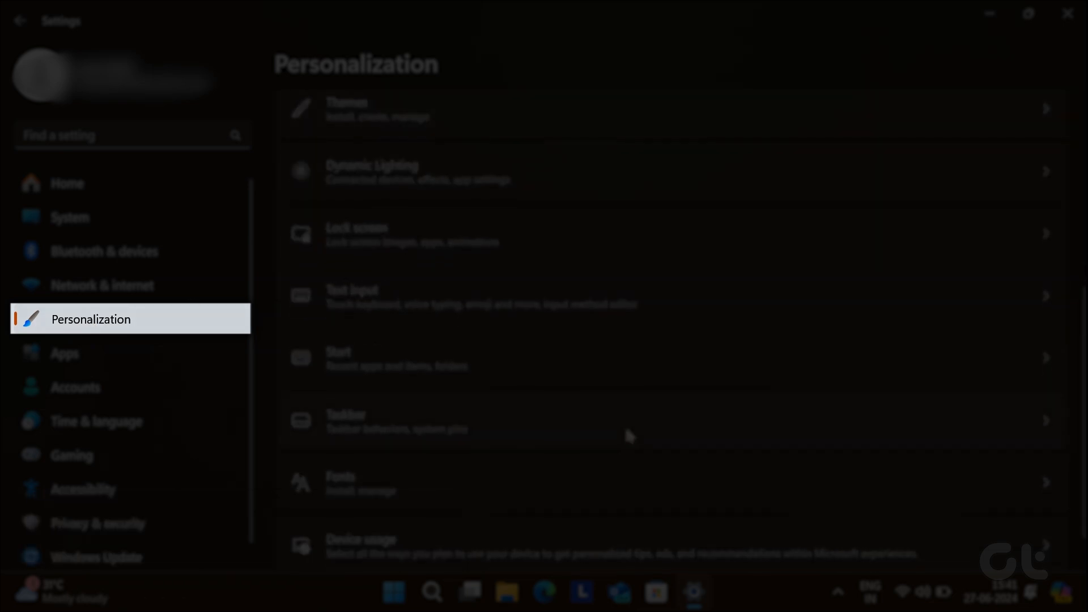
mouse_move(587, 228)
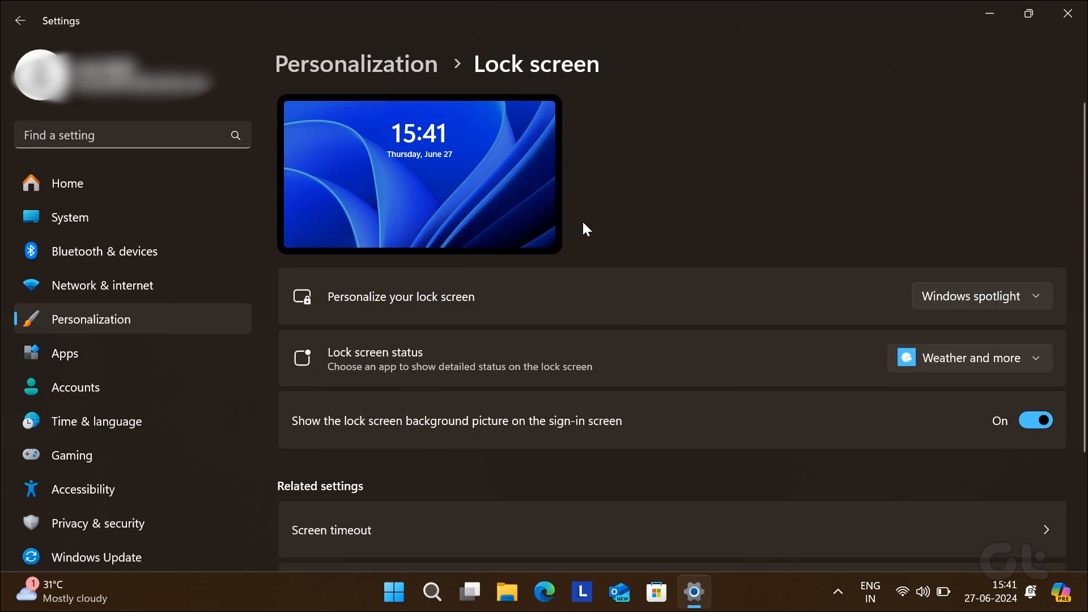
- Switch the lock screen background from Windows spotlight to Picture
left_click(982, 296)
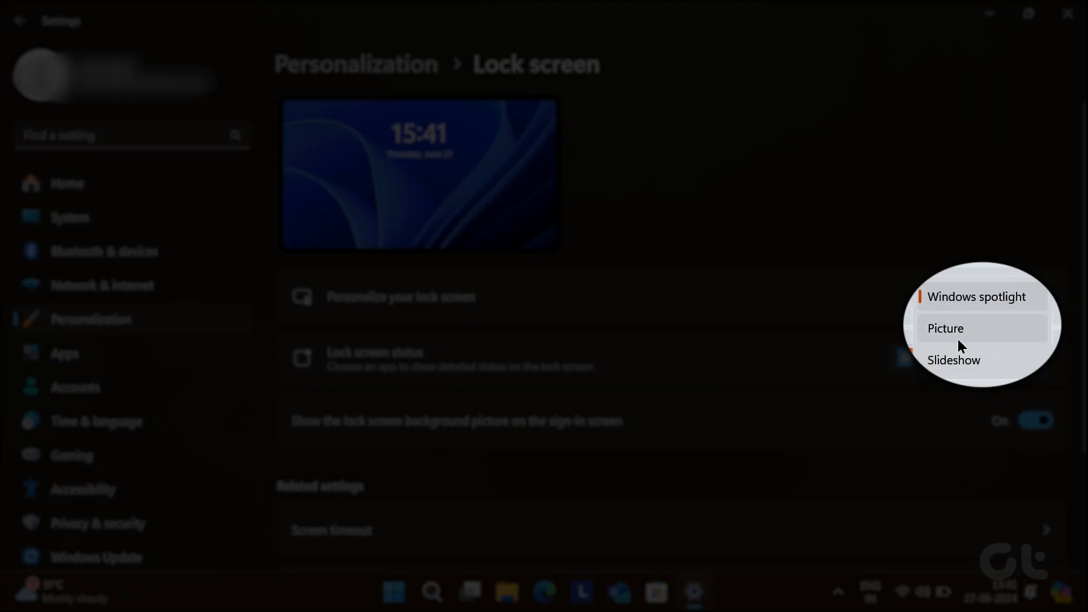
left_click(945, 328)
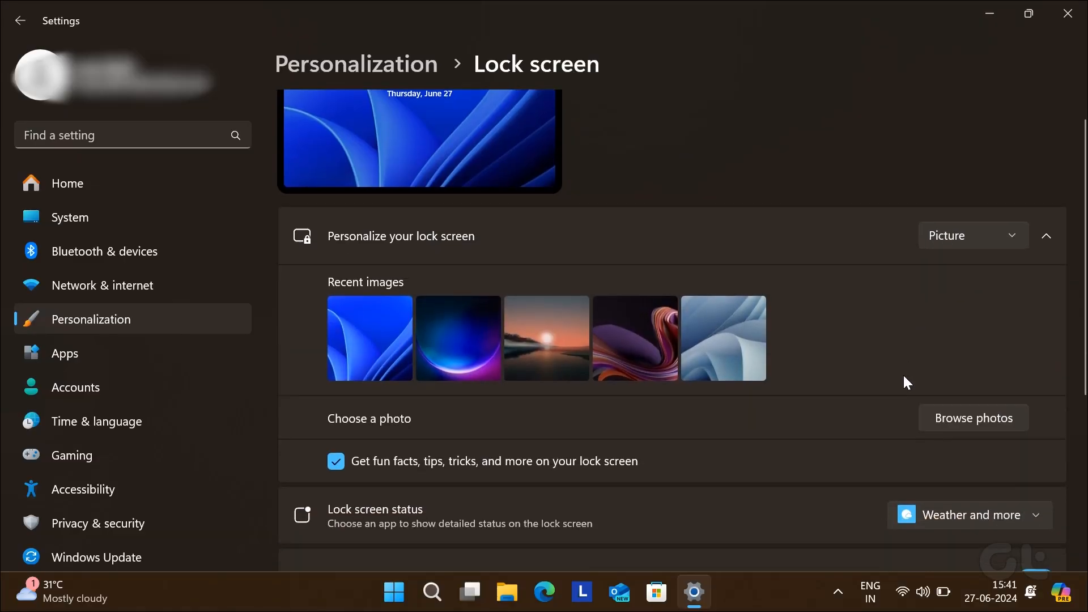
- Uncheck 'Get fun facts, tips, tricks, and more on your lock screen'
scroll("down", 3)
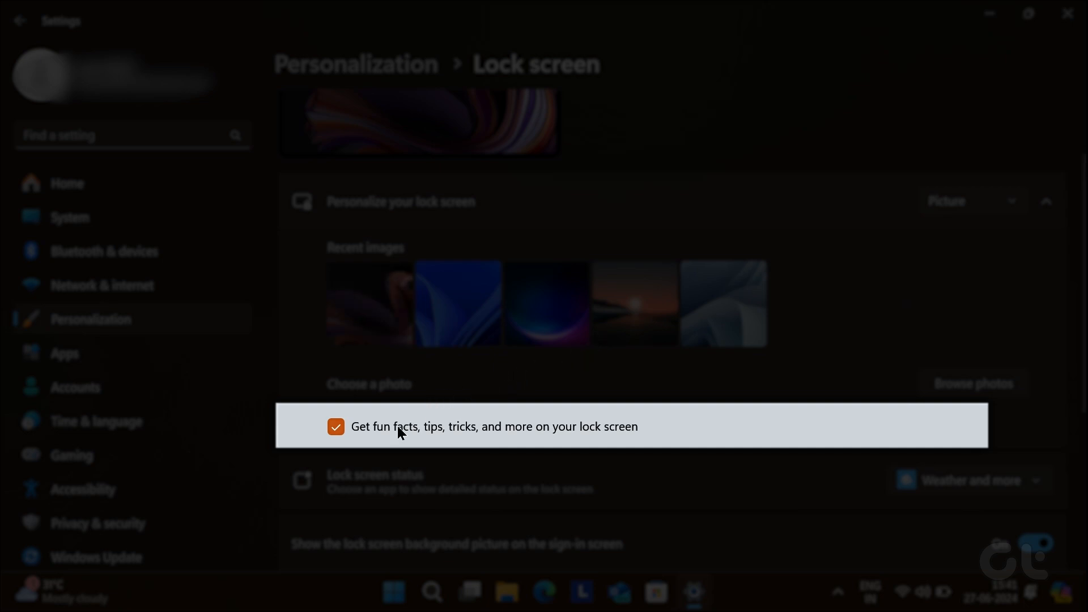
left_click(336, 427)
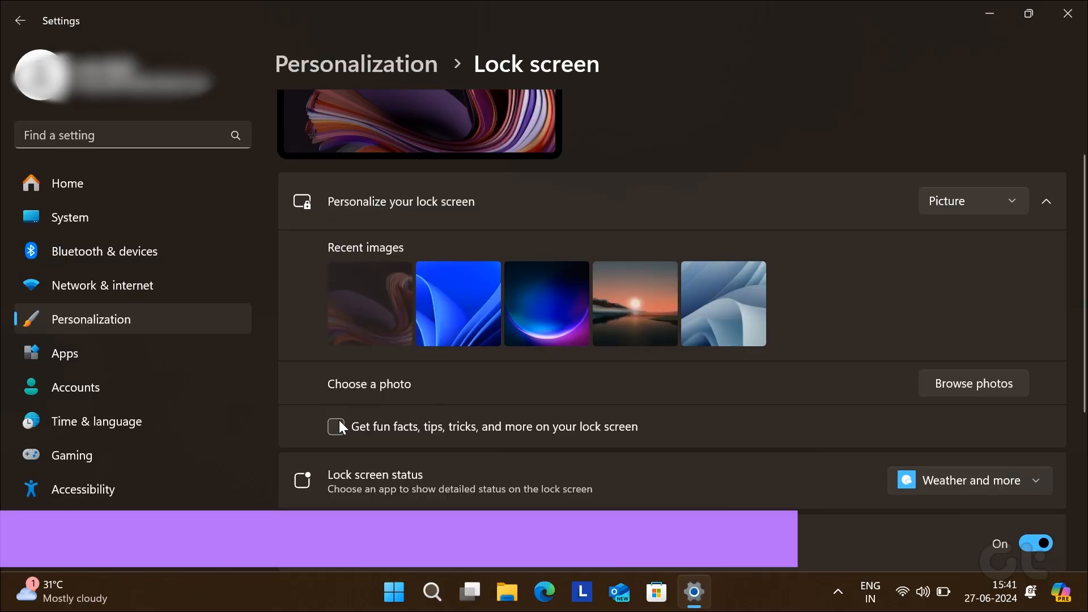
- Open the Lock screen status dropdown, currently set to Weather and more
scroll("down", 3)
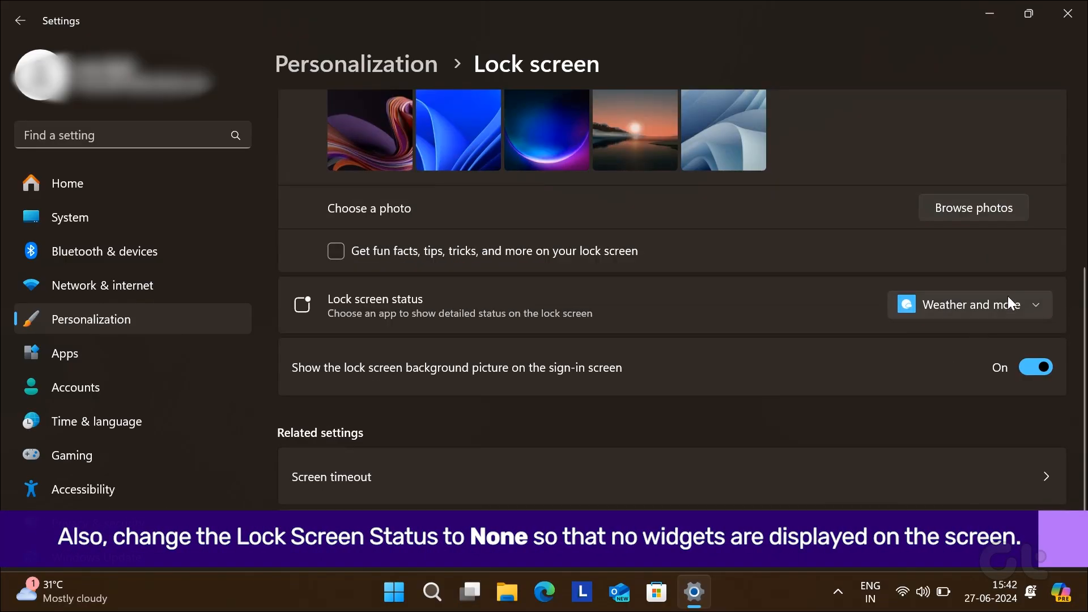
left_click(969, 304)
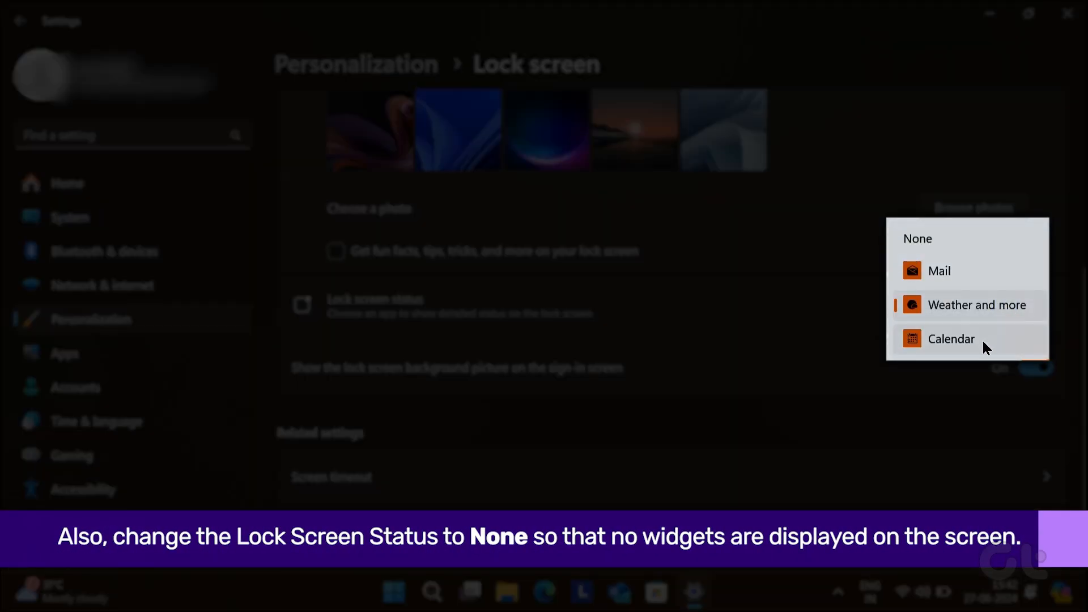